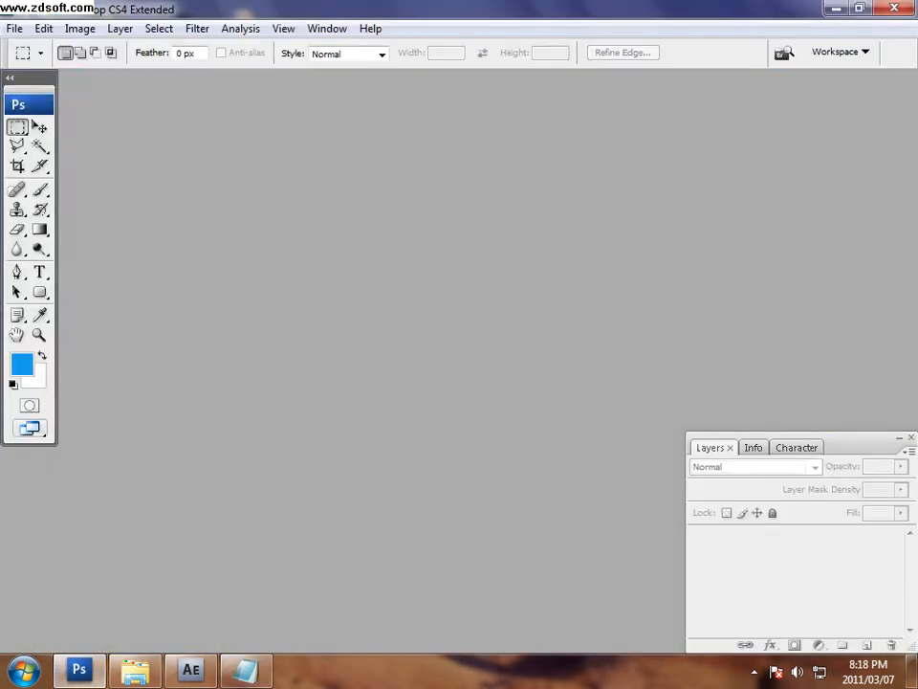
Set the new document to the Film & Video preset at PAL D1/DV size, 720×576 pixels.
{"action": "left_click", "coordinate": [424, 182]}
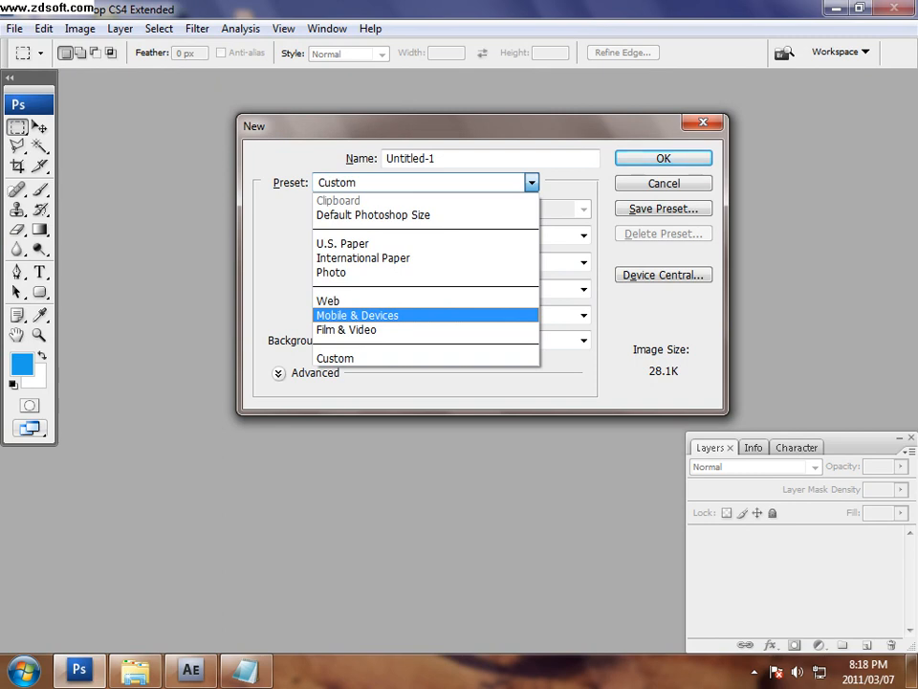
{"action": "left_click", "coordinate": [344, 329]}
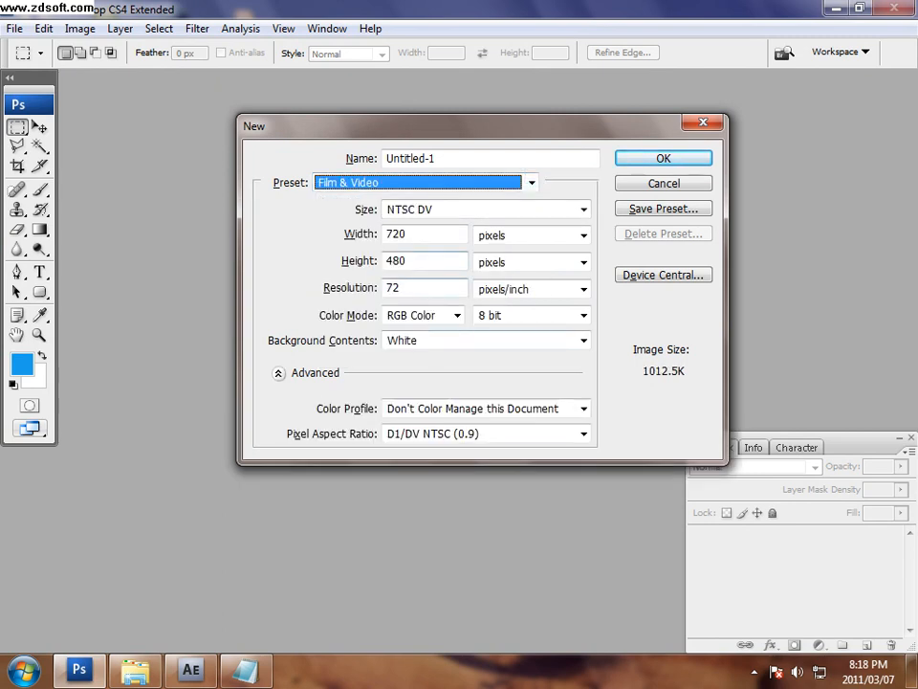
{"action": "left_click", "coordinate": [582, 209]}
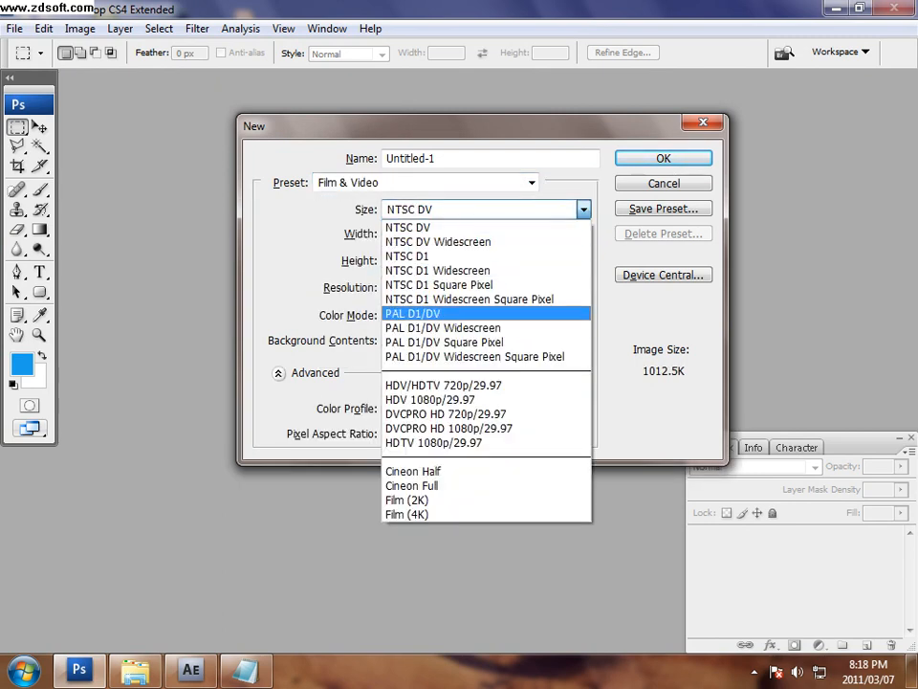
{"action": "left_click", "coordinate": [413, 314]}
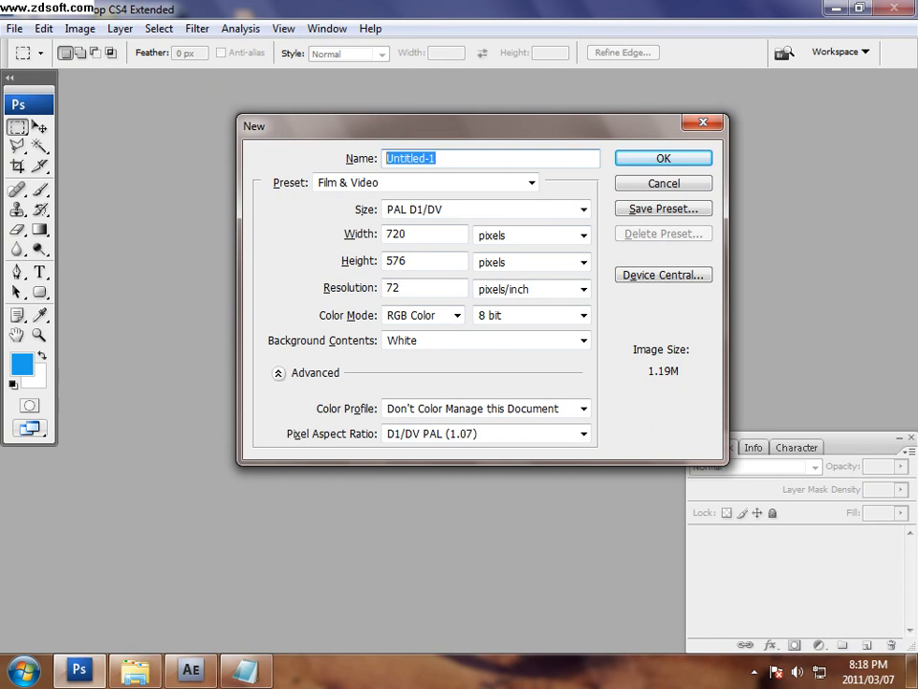
Create the document and fill the right side with a dark green field, leaving a white left strip.
{"action": "left_click", "coordinate": [662, 157]}
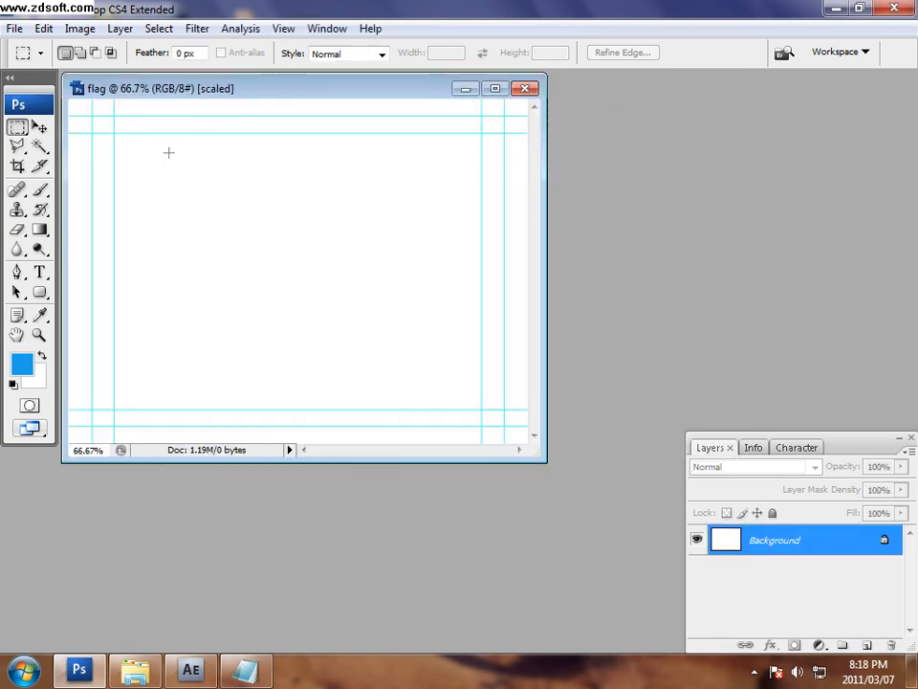
{"action": "mouse_move", "coordinate": [161, 88]}
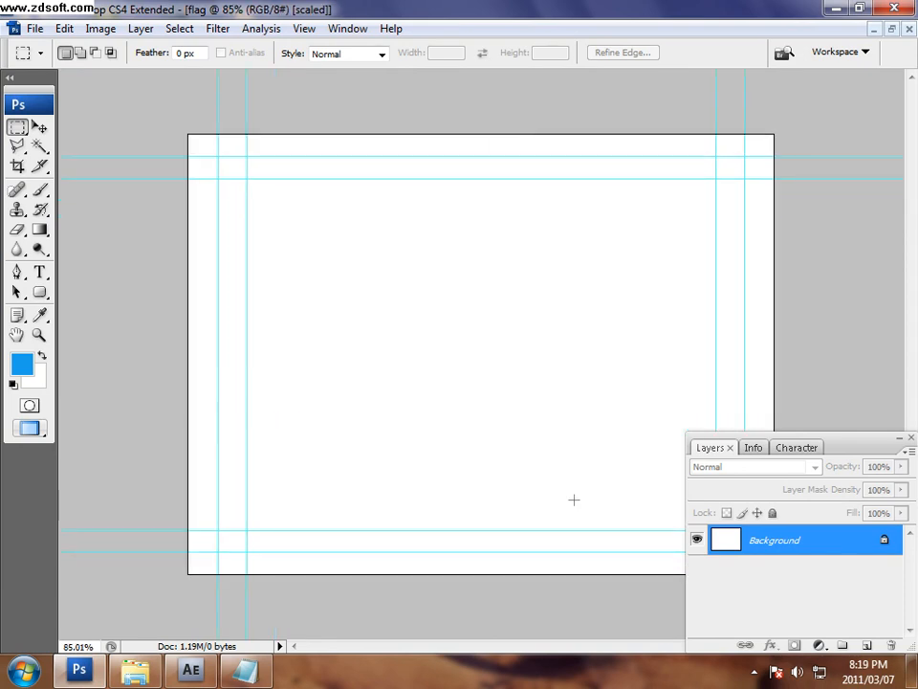
{"action": "left_click", "coordinate": [23, 363]}
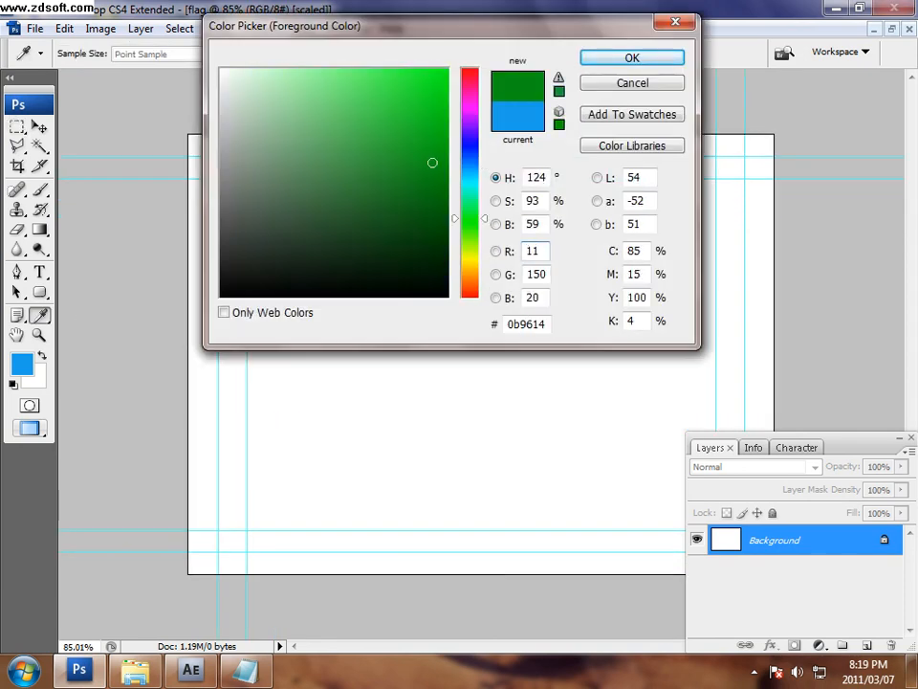
{"action": "left_click", "coordinate": [631, 58]}
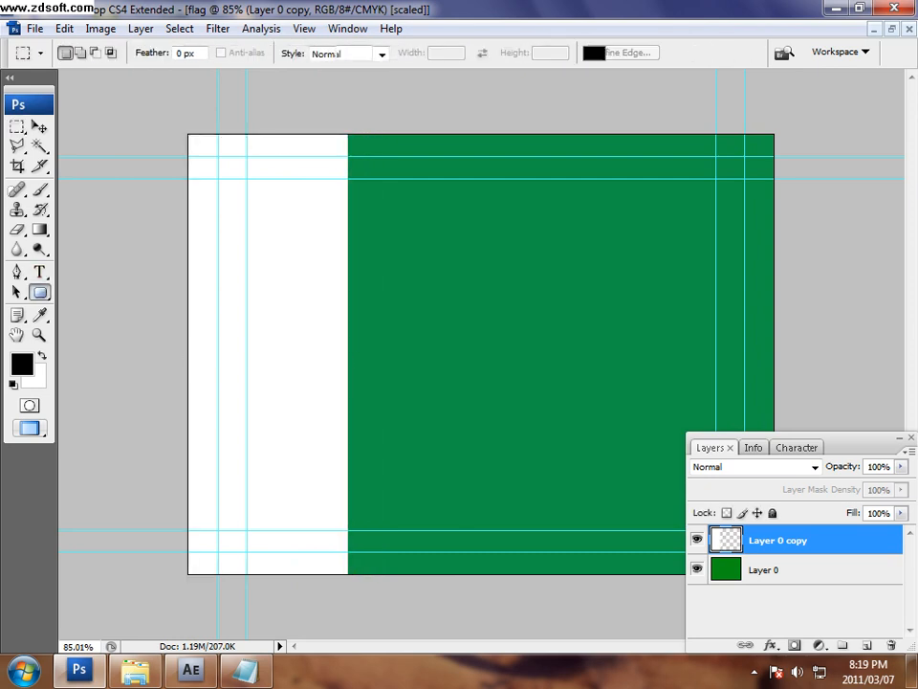
Draw a white crescent and star on the green field and merge all layers.
{"action": "left_click", "coordinate": [17, 126]}
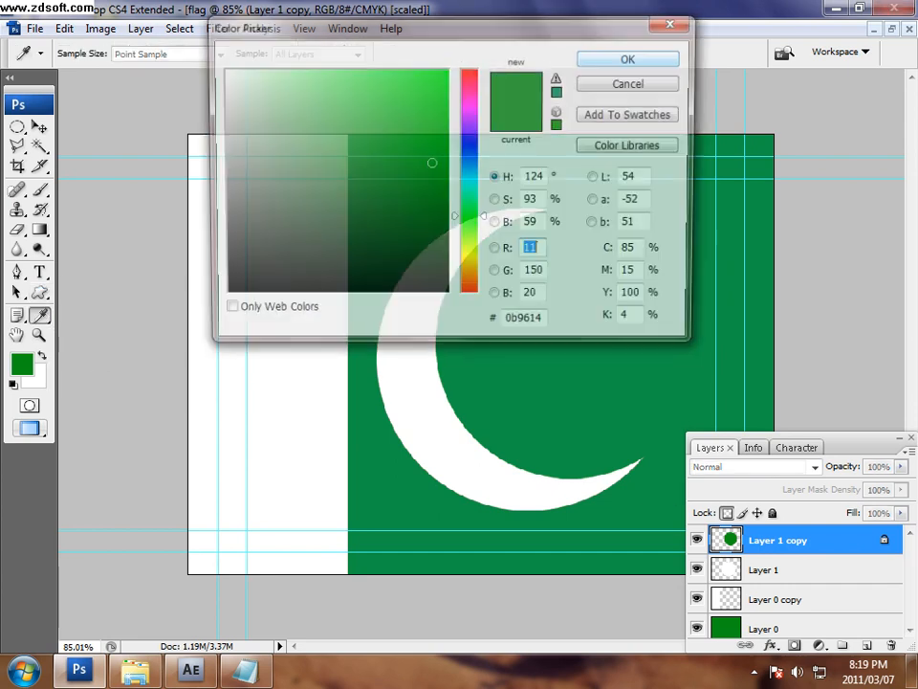
{"action": "left_click", "coordinate": [627, 57]}
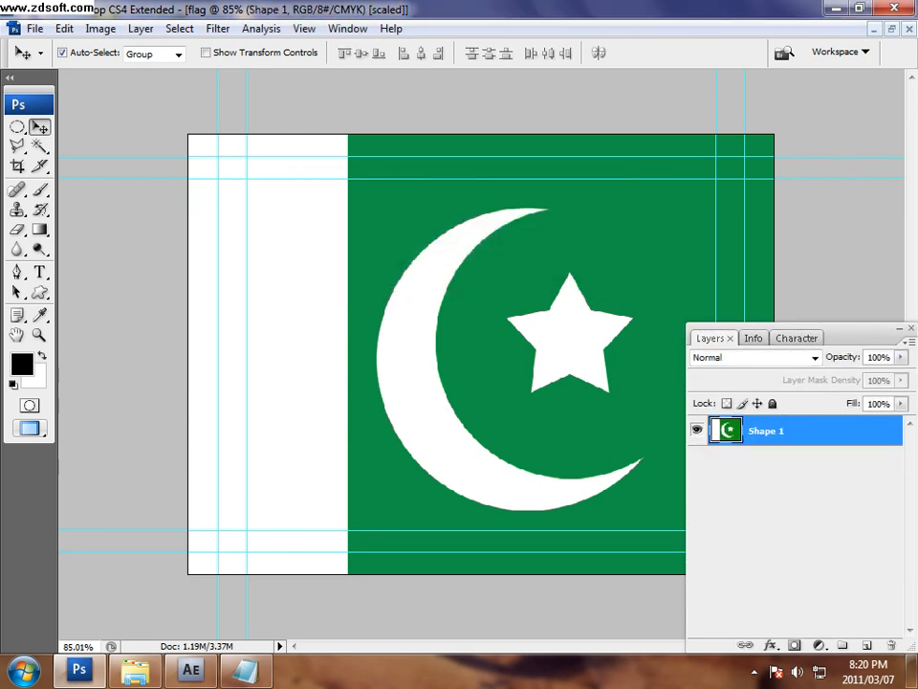
Rename the merged flag layer to 'pak'.
{"action": "double_click", "coordinate": [765, 430]}
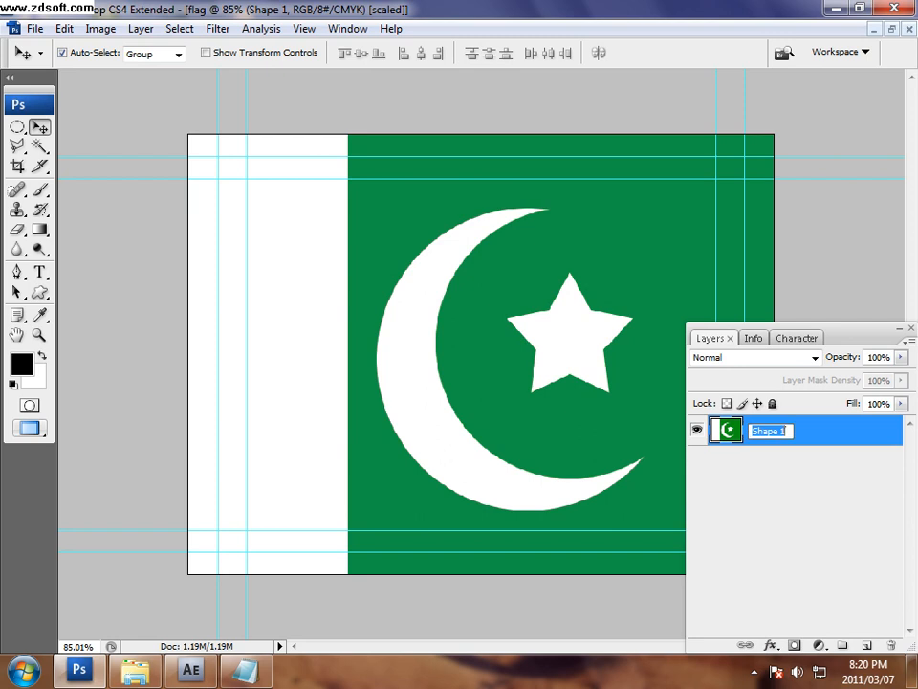
{"action": "type", "text": "pak"}
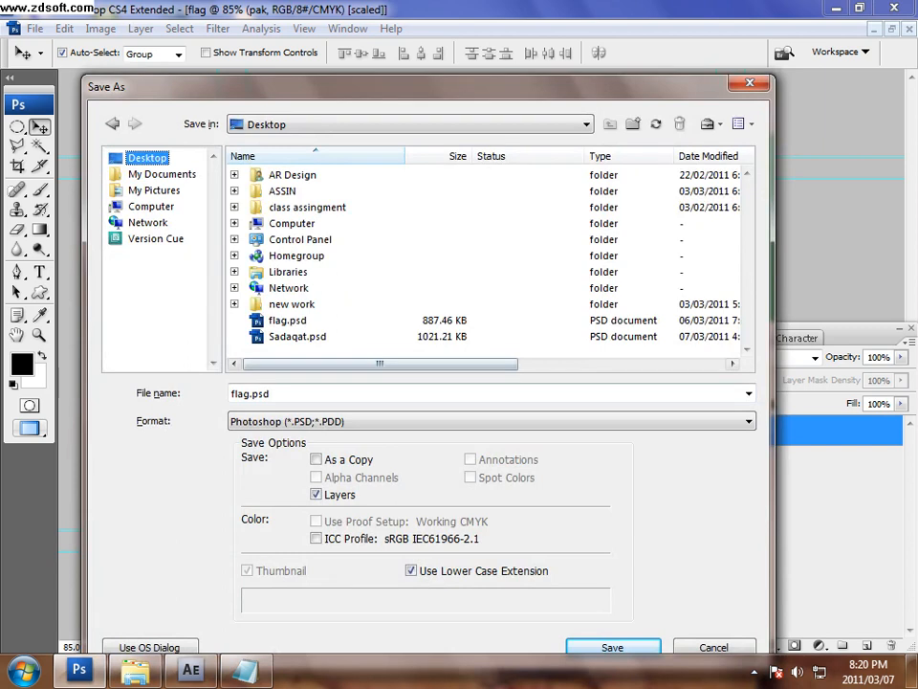
Save the flag as pakistan.psd inside the new folder.
{"action": "type", "text": "pakistan"}
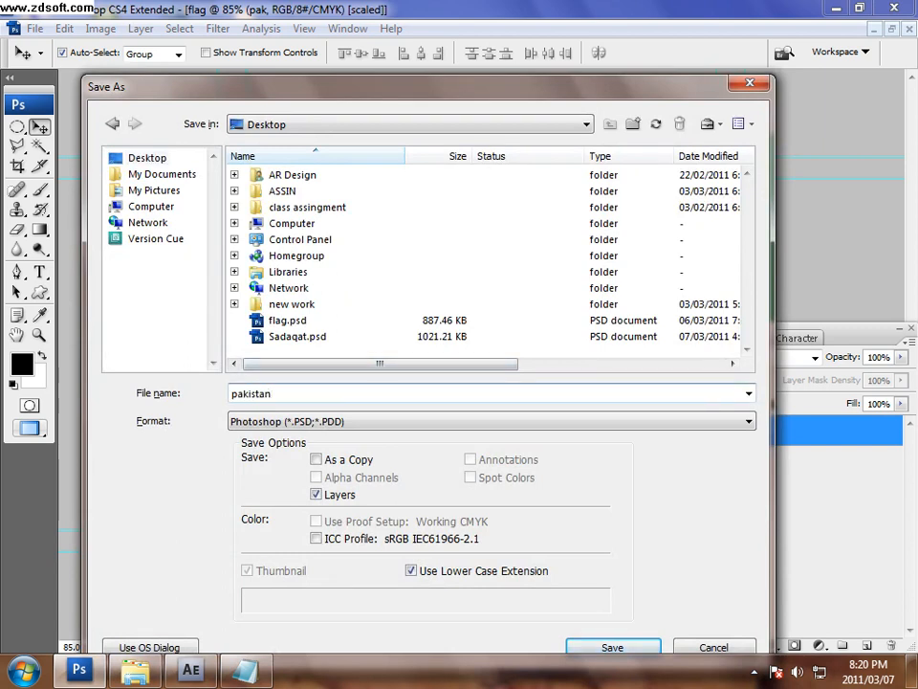
{"action": "left_click", "coordinate": [633, 122]}
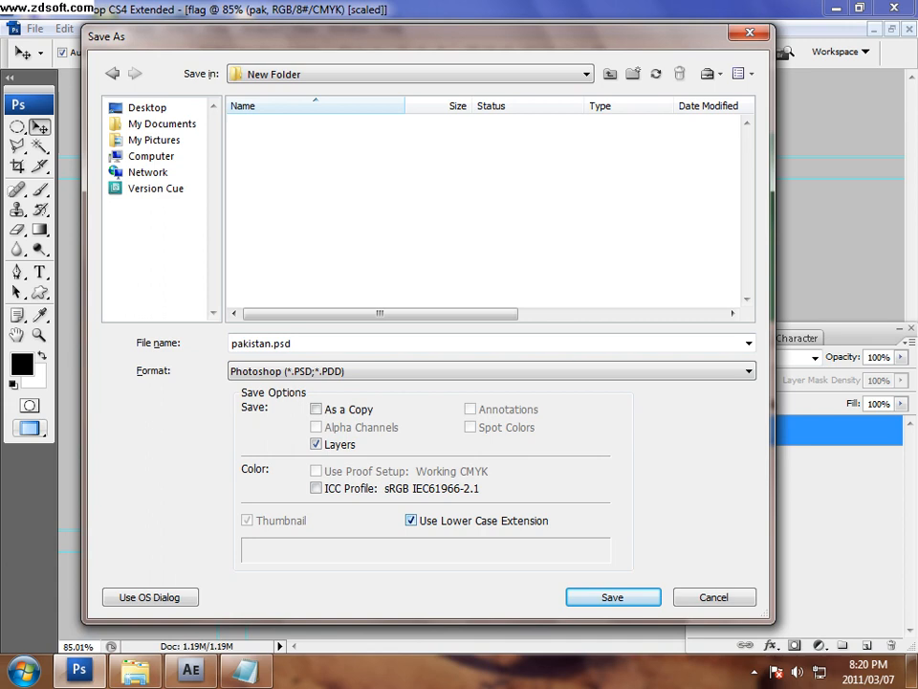
{"action": "left_click", "coordinate": [612, 597]}
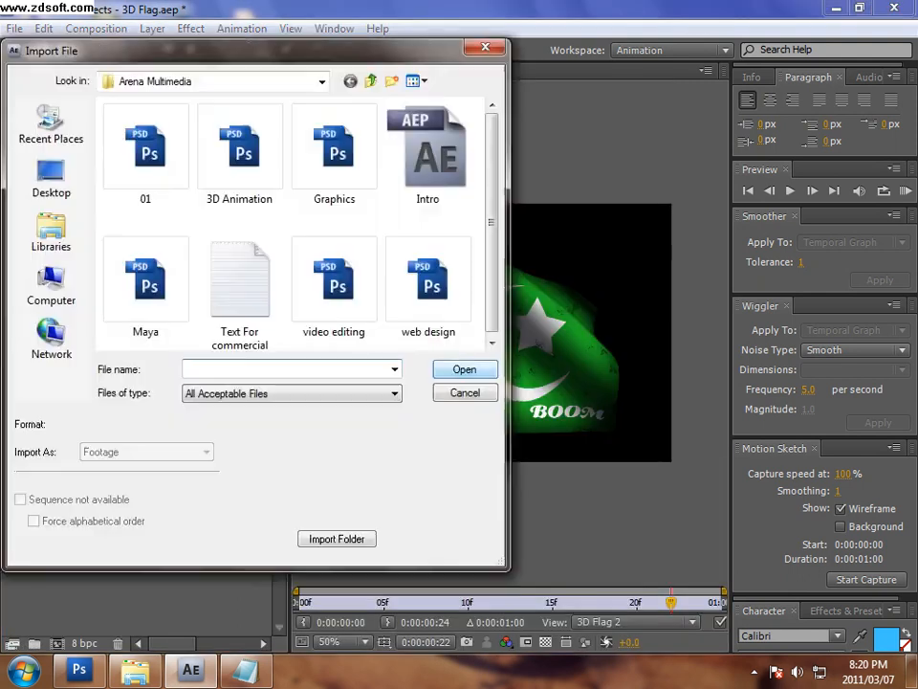
Cancel the import and close the old 3D Flag project without saving.
{"action": "left_click", "coordinate": [464, 392]}
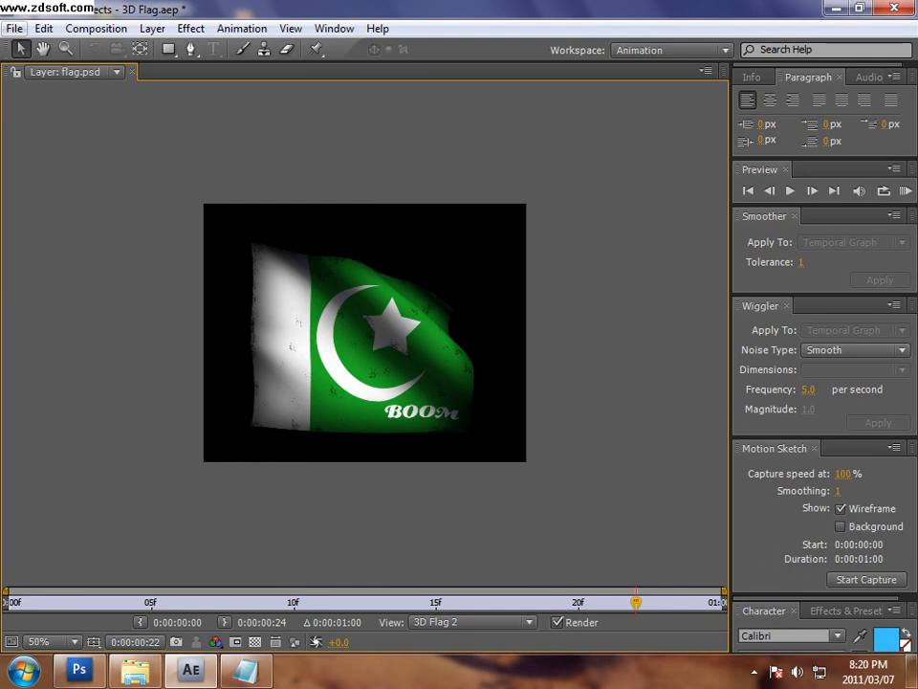
{"action": "left_click", "coordinate": [15, 28]}
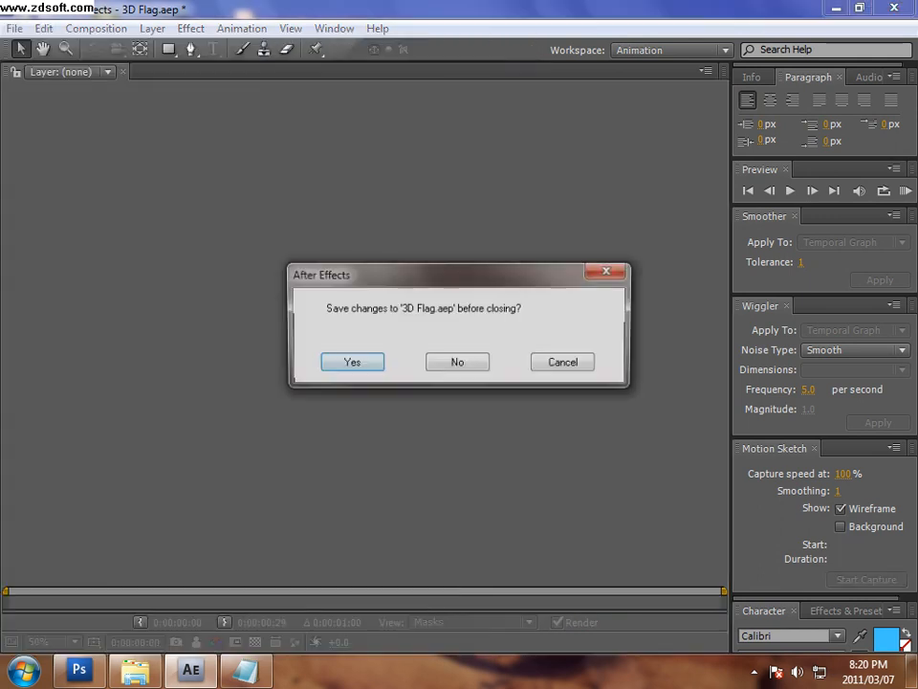
{"action": "left_click", "coordinate": [457, 361]}
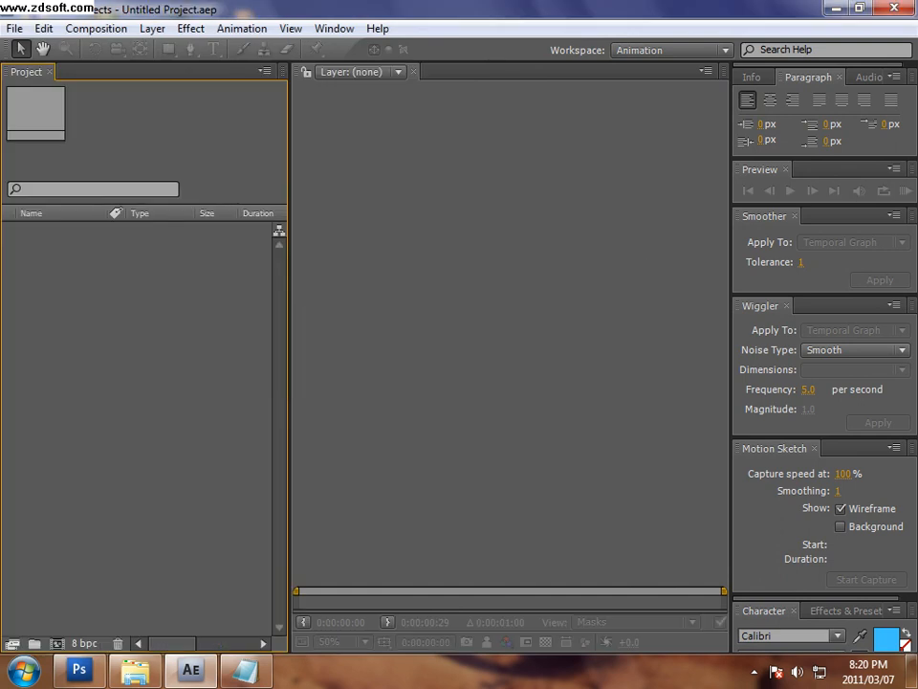
Import pakistan.psd with merged layers into a fresh project.
{"action": "left_click", "coordinate": [15, 29]}
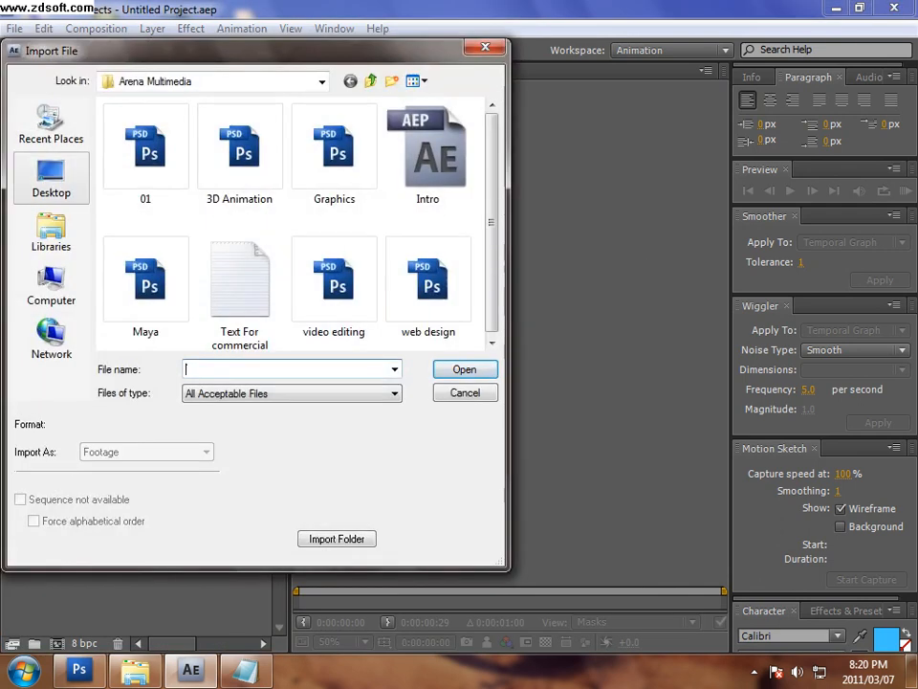
{"action": "left_click", "coordinate": [49, 176]}
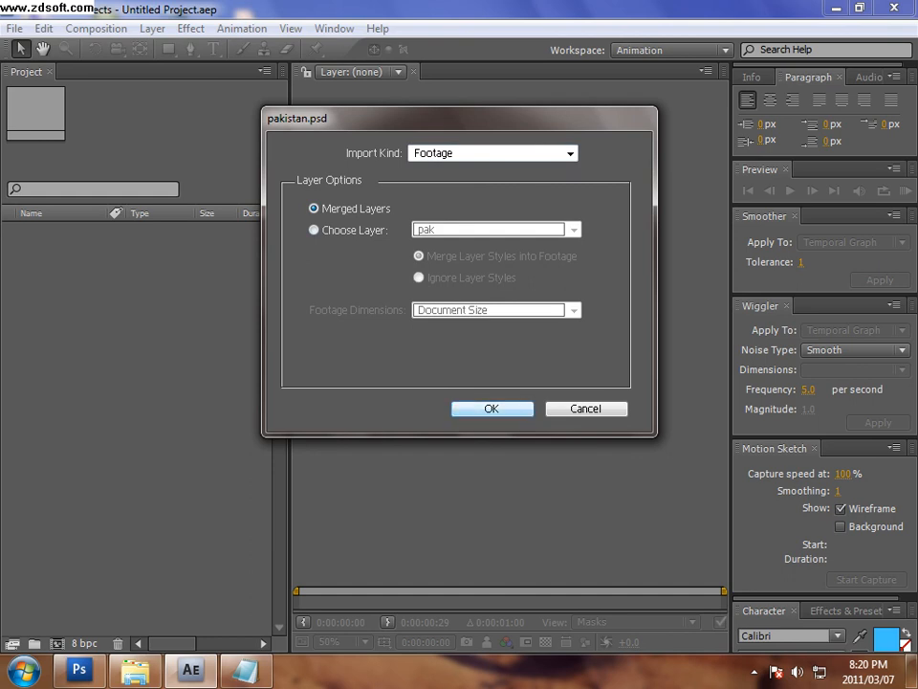
{"action": "left_click", "coordinate": [491, 409]}
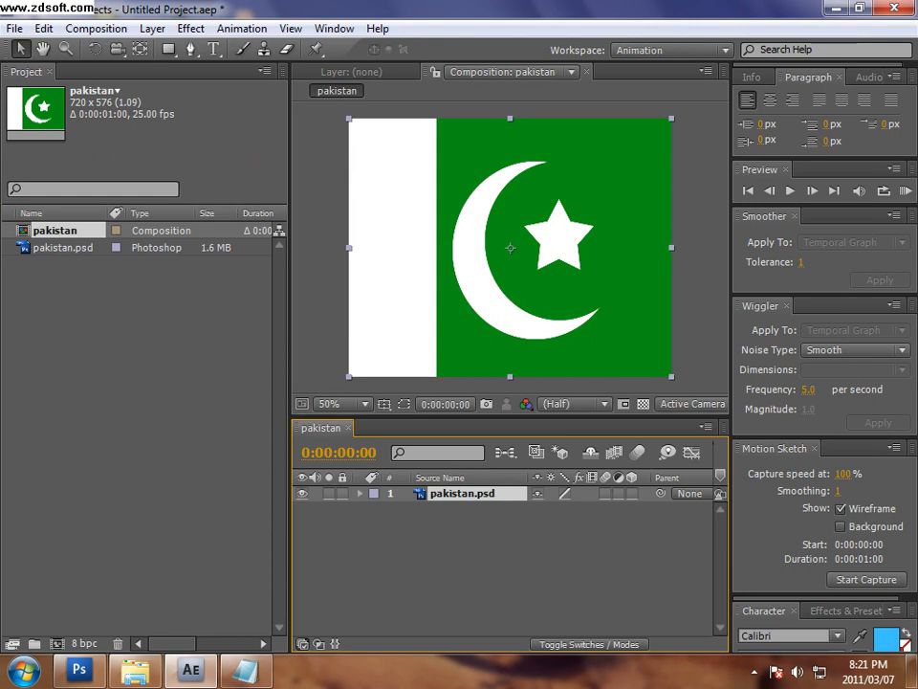
Switch to the Effects workspace layout and bring up the Effect menu for Zaxwerks 3D Flag.
{"action": "left_click", "coordinate": [670, 50]}
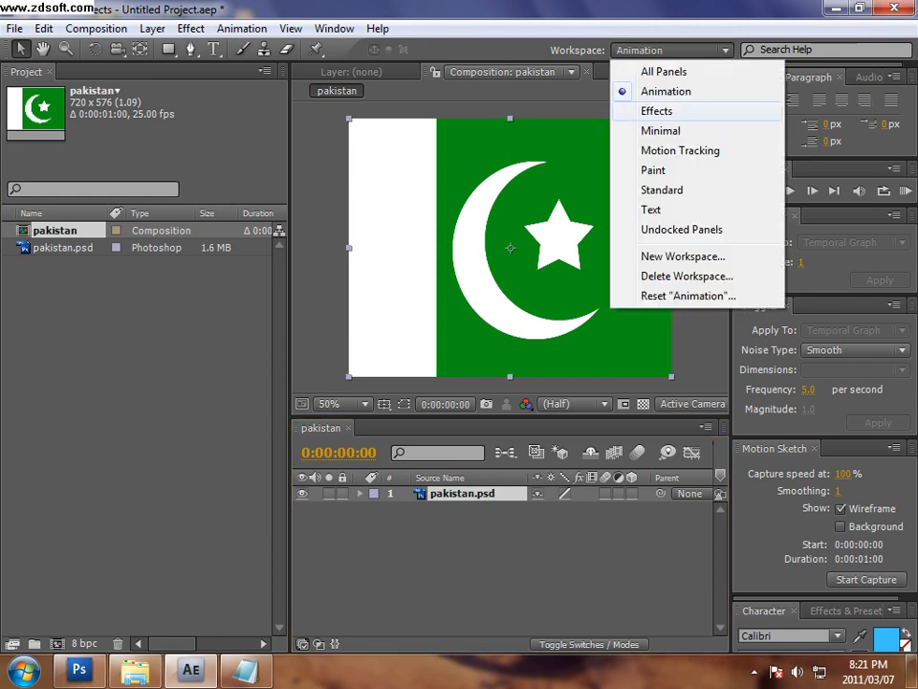
{"action": "left_click", "coordinate": [657, 109]}
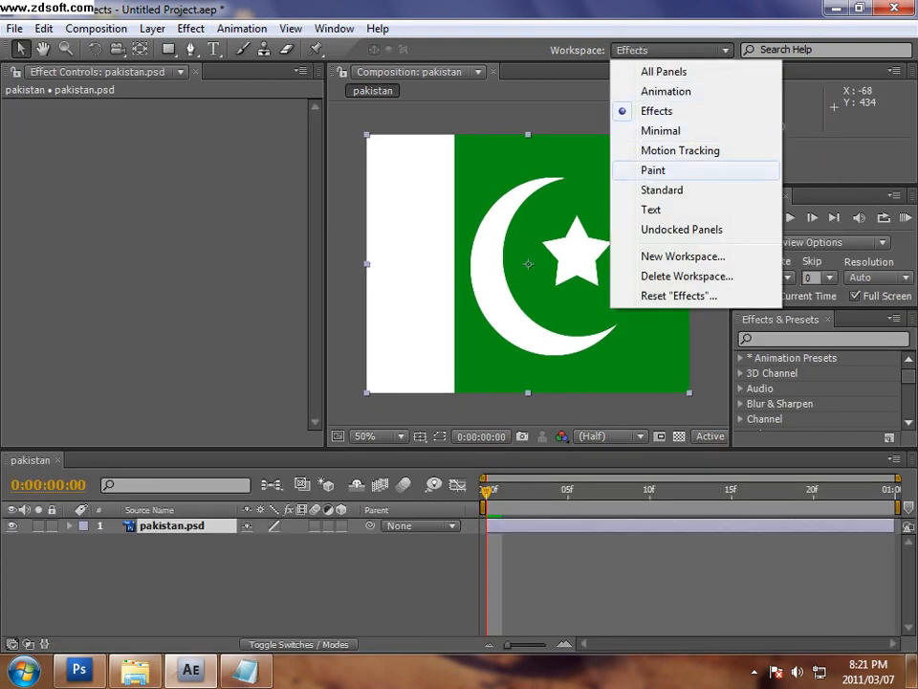
{"action": "left_click", "coordinate": [190, 29]}
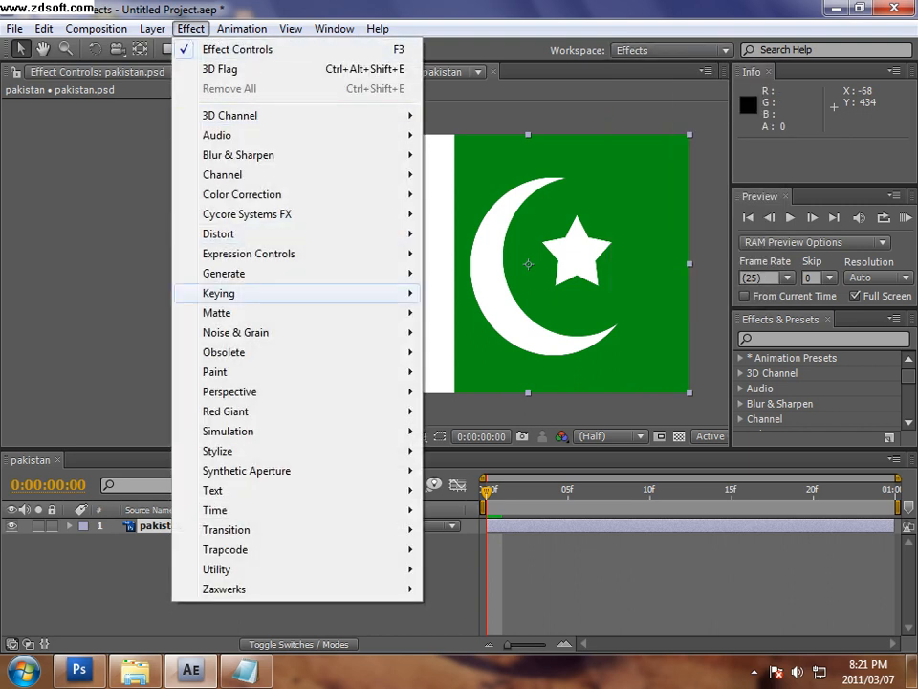
{"action": "mouse_move", "coordinate": [212, 490]}
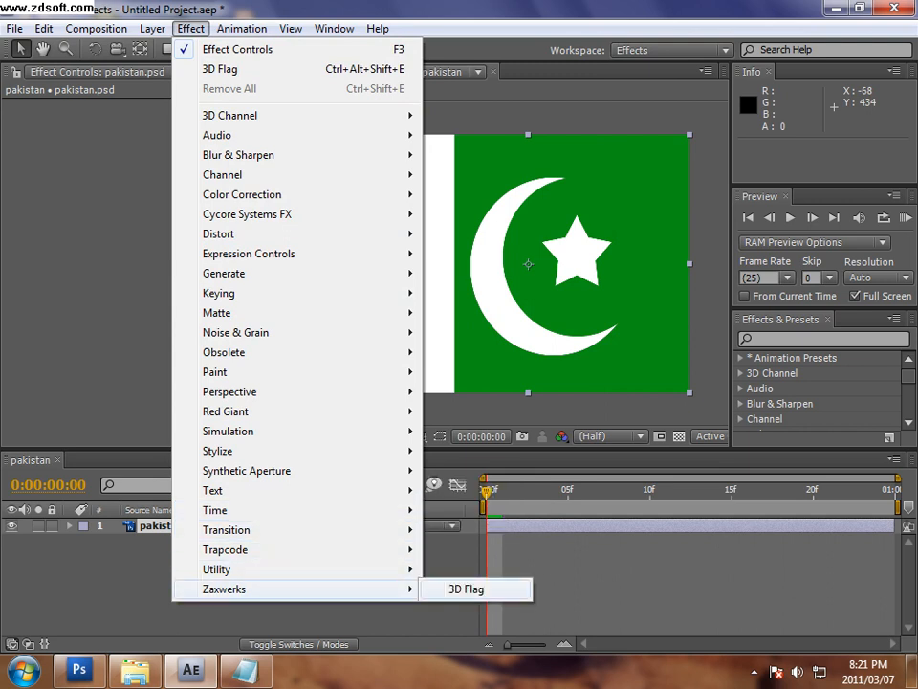
{"action": "left_click", "coordinate": [467, 590]}
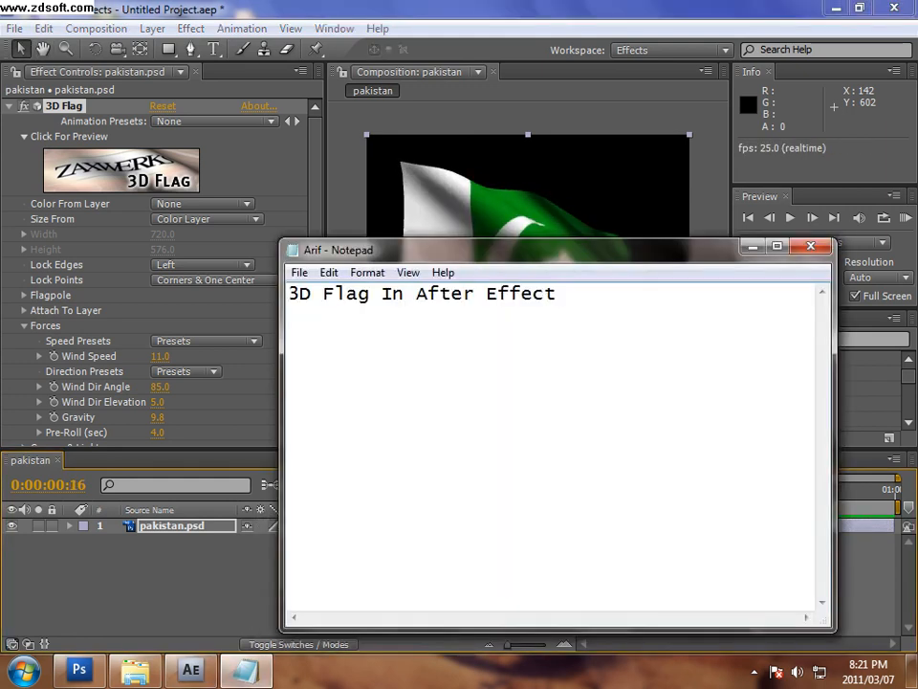
Write the closing note 'So don't forget to rate my video and i am als'.
{"action": "type", "text": "So don"}
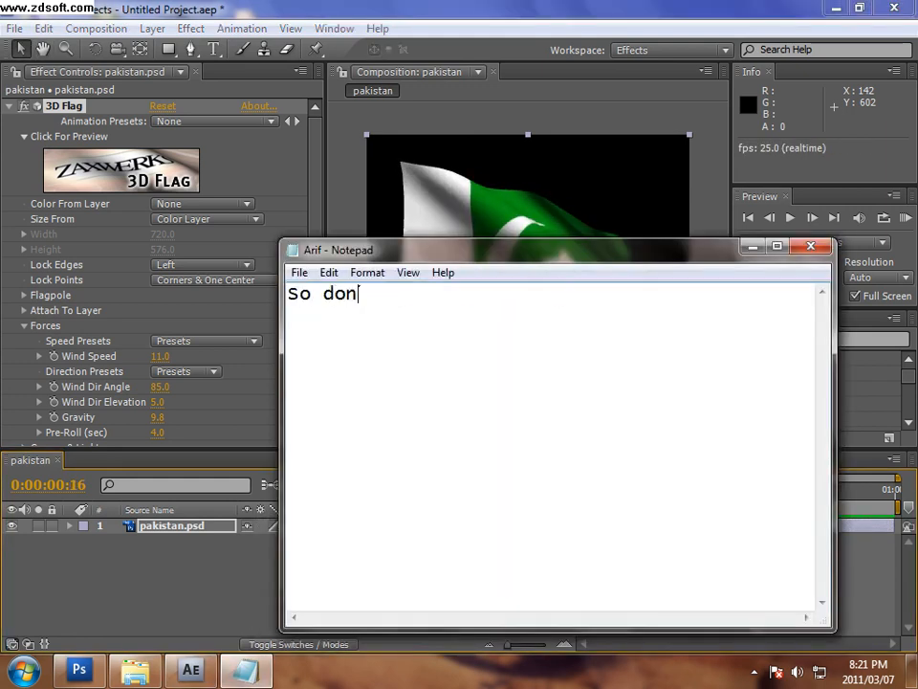
{"action": "type", "text": "'t forget"}
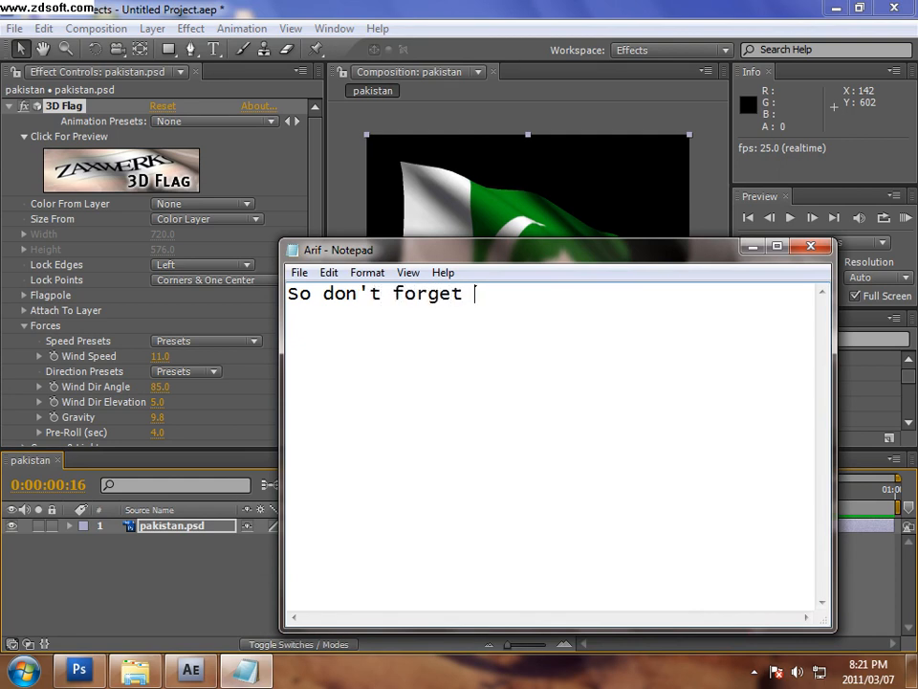
{"action": "type", "text": "to rate my"}
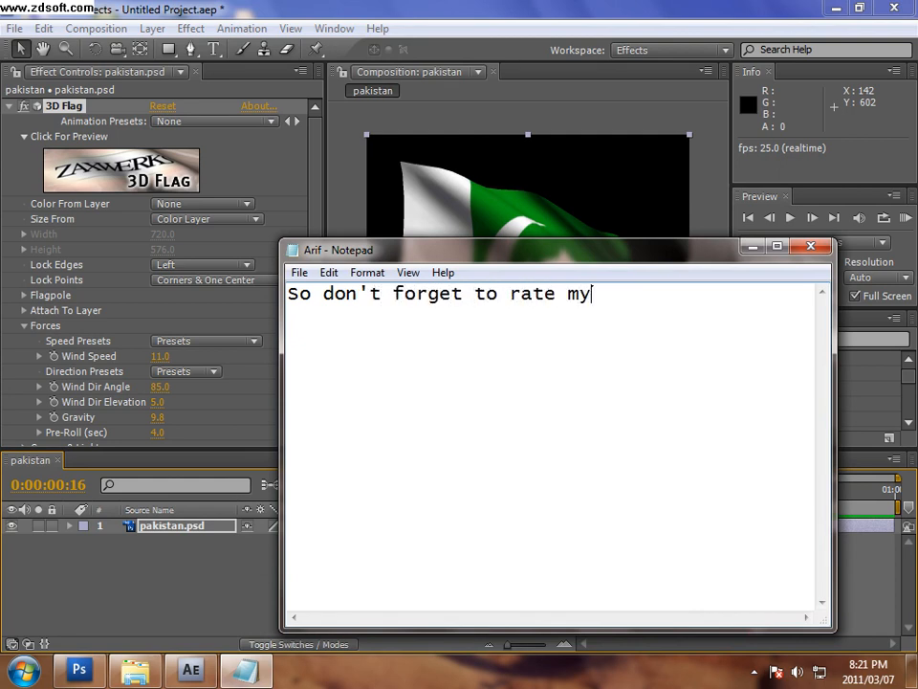
{"action": "type", "text": "video"}
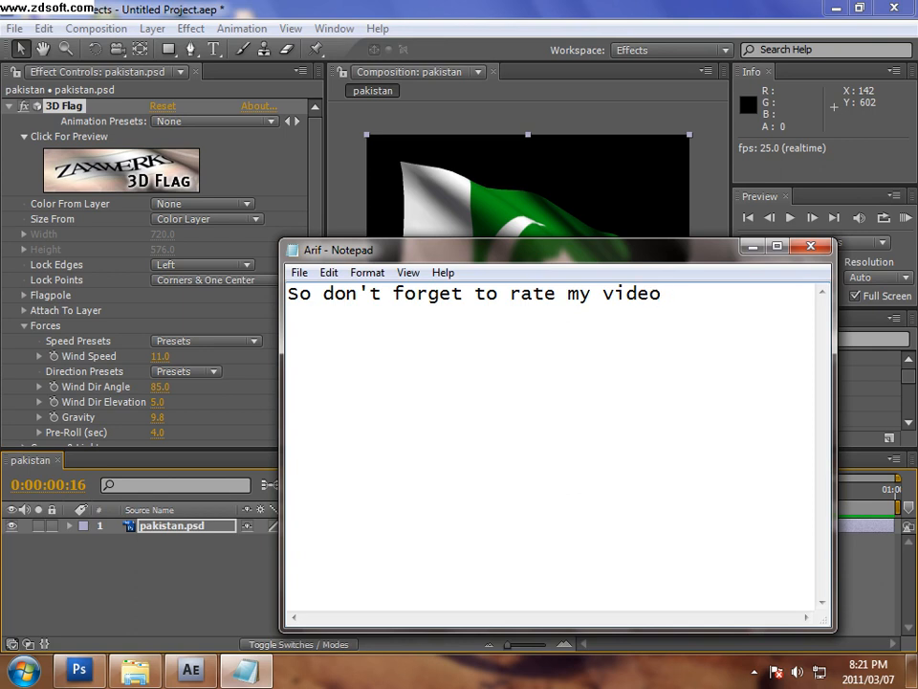
{"action": "type", "text": "and i am als"}
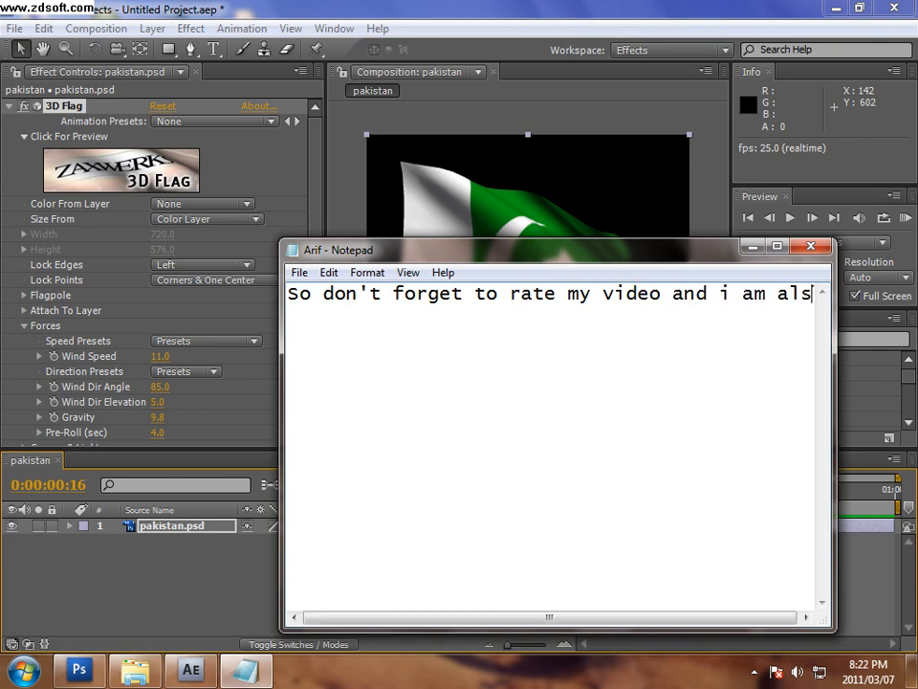